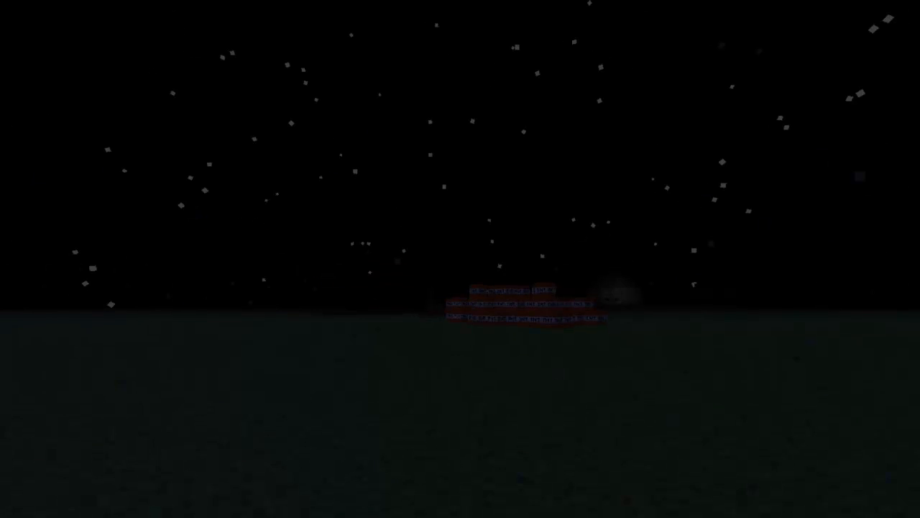
Step: Bring up the inventory with the TooManyItems panel showing two stacks of 64 bones
key(e)
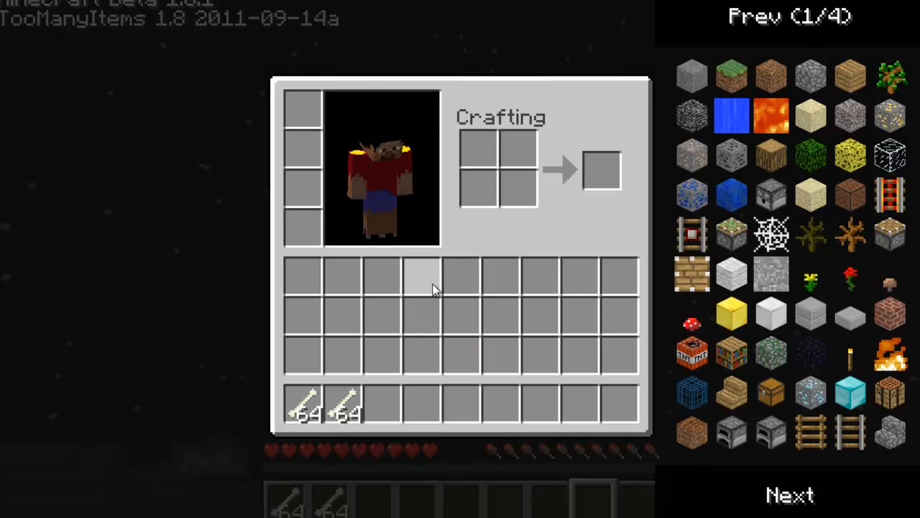